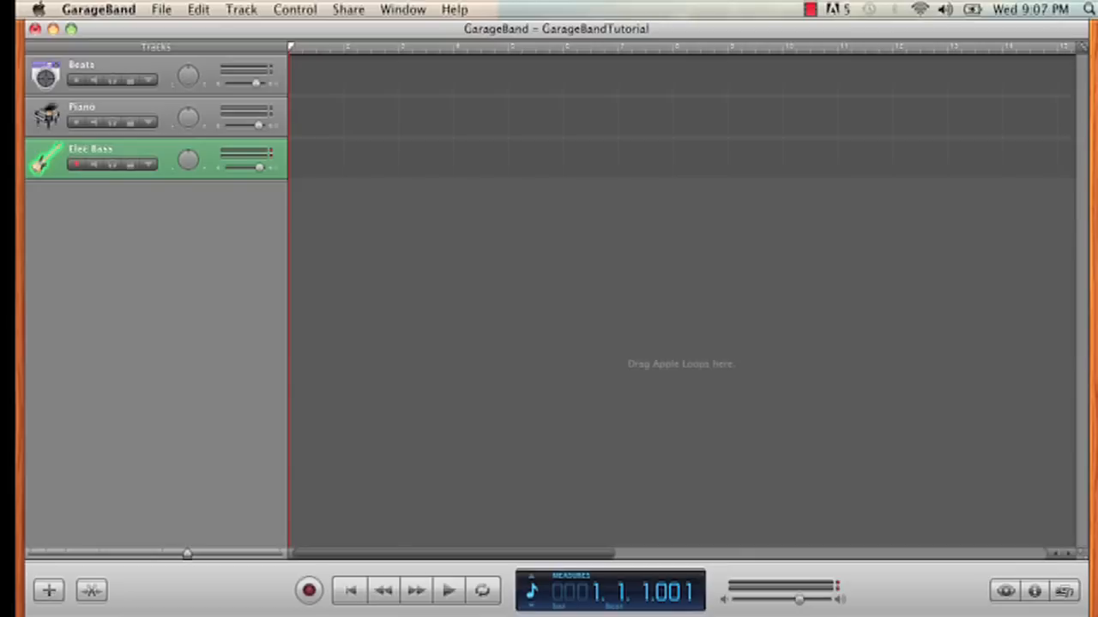
{"action": "mouse_move", "coordinate": [574, 461]}
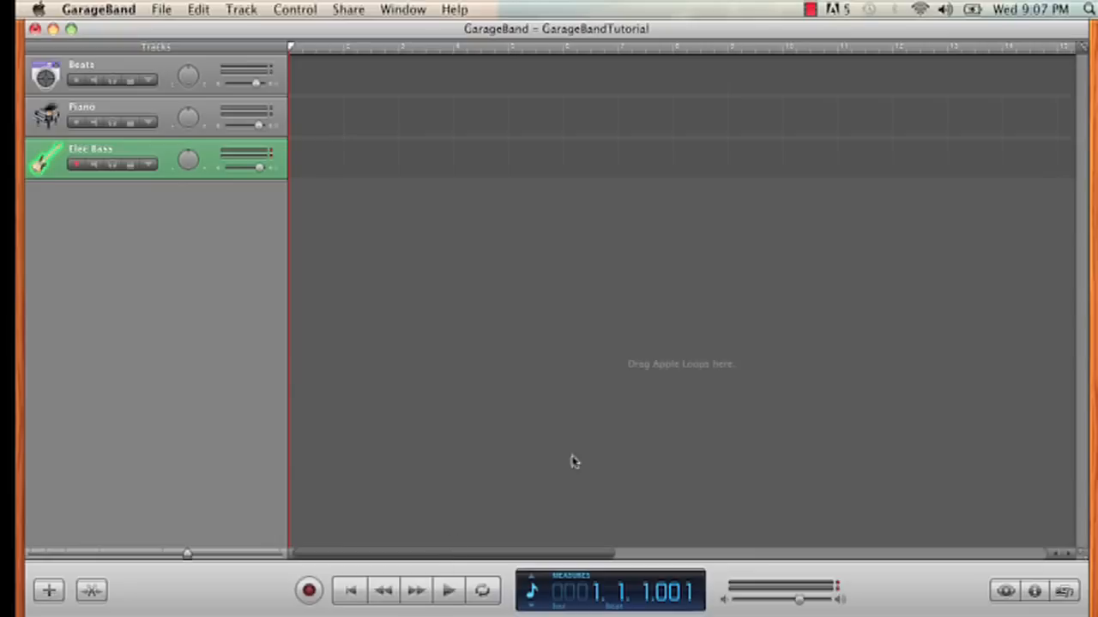
{"action": "mouse_move", "coordinate": [995, 601]}
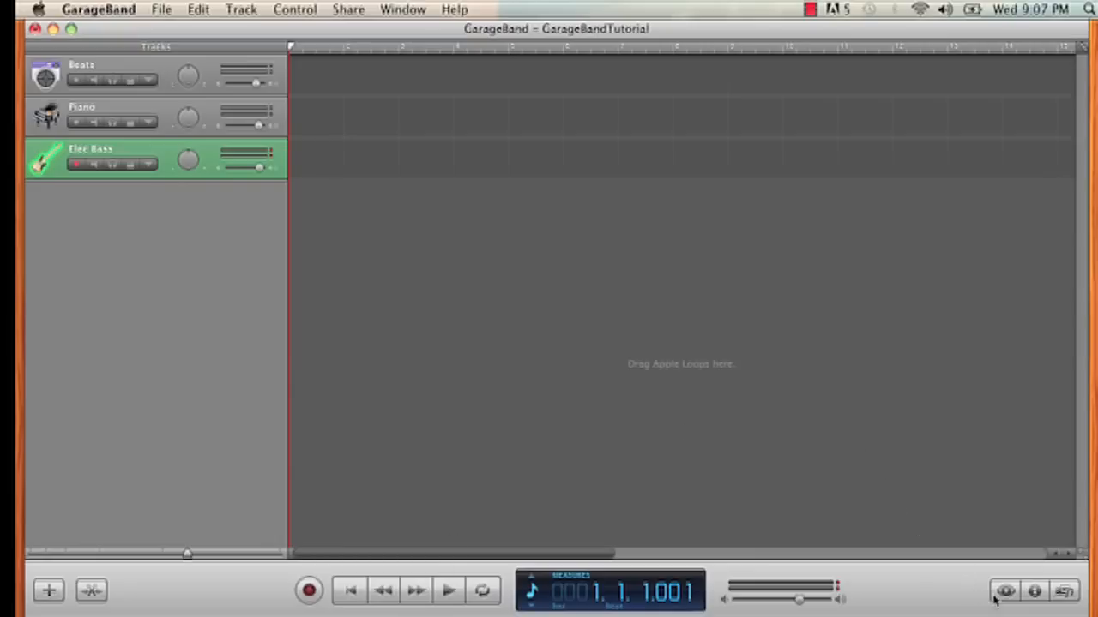
{"action": "mouse_move", "coordinate": [1006, 592]}
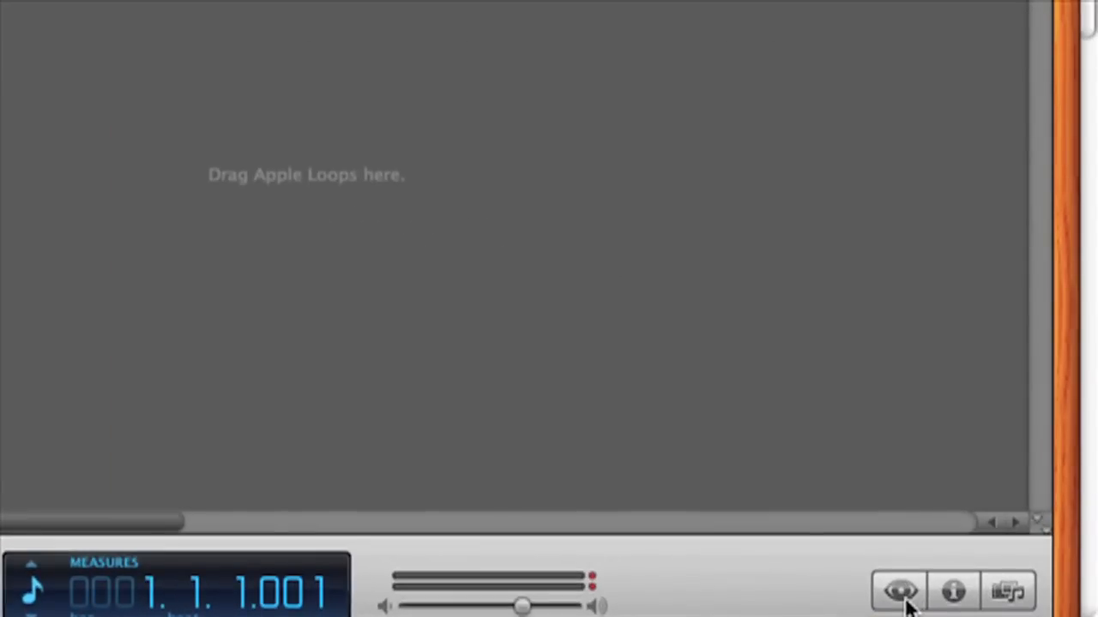
- Show the loop library filtered to Beats and locate TR-808 Hip Hop Beat 04
{"action": "left_click", "coordinate": [899, 591]}
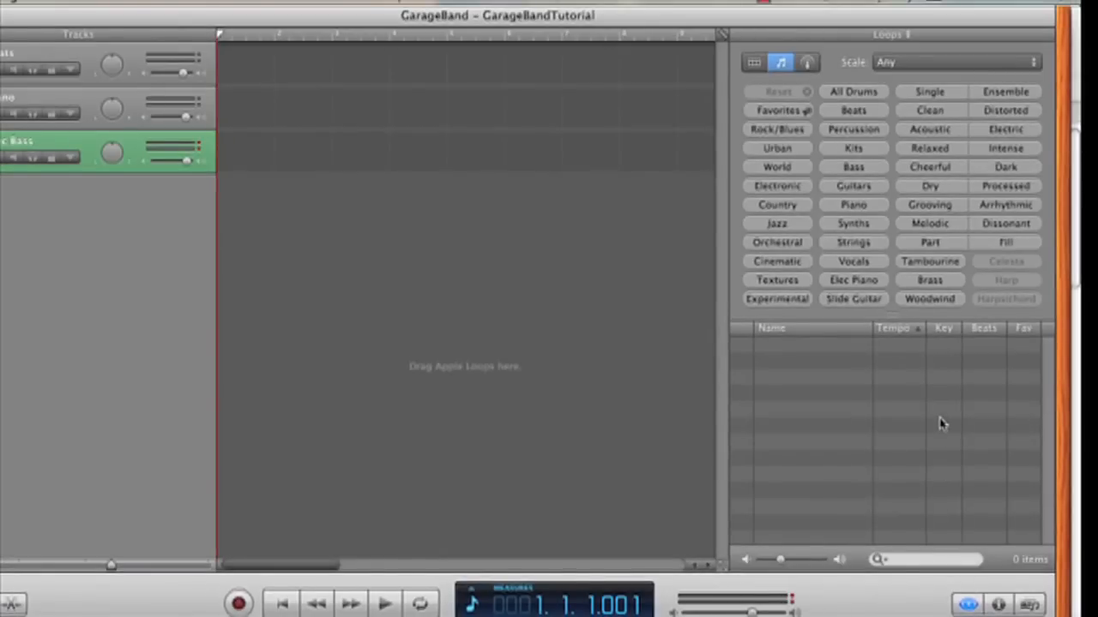
{"action": "mouse_move", "coordinate": [942, 420]}
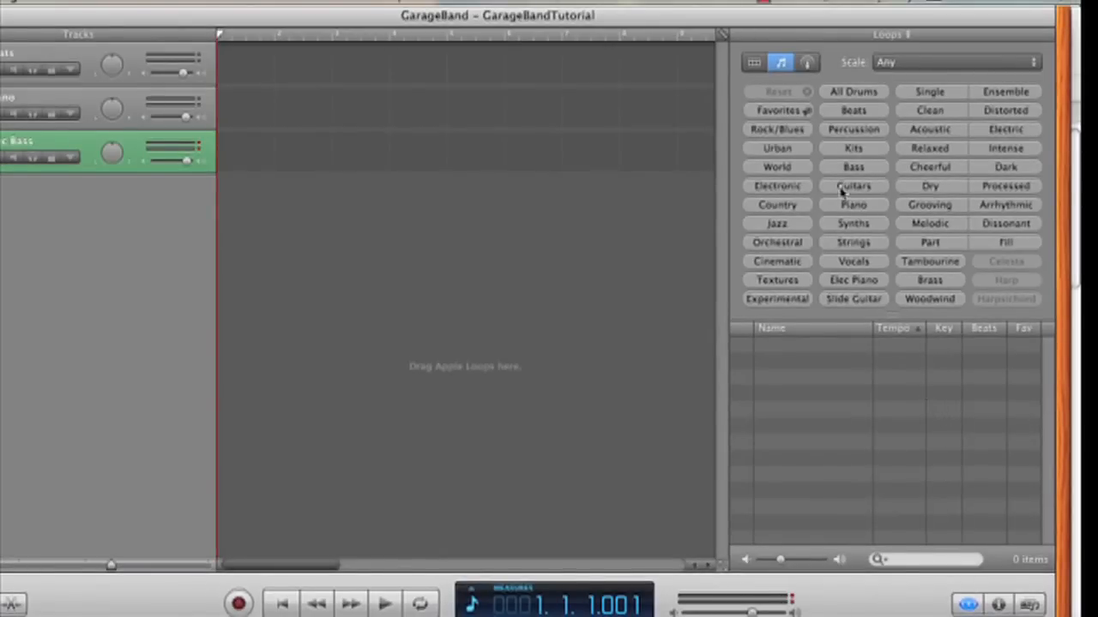
{"action": "left_click", "coordinate": [853, 110]}
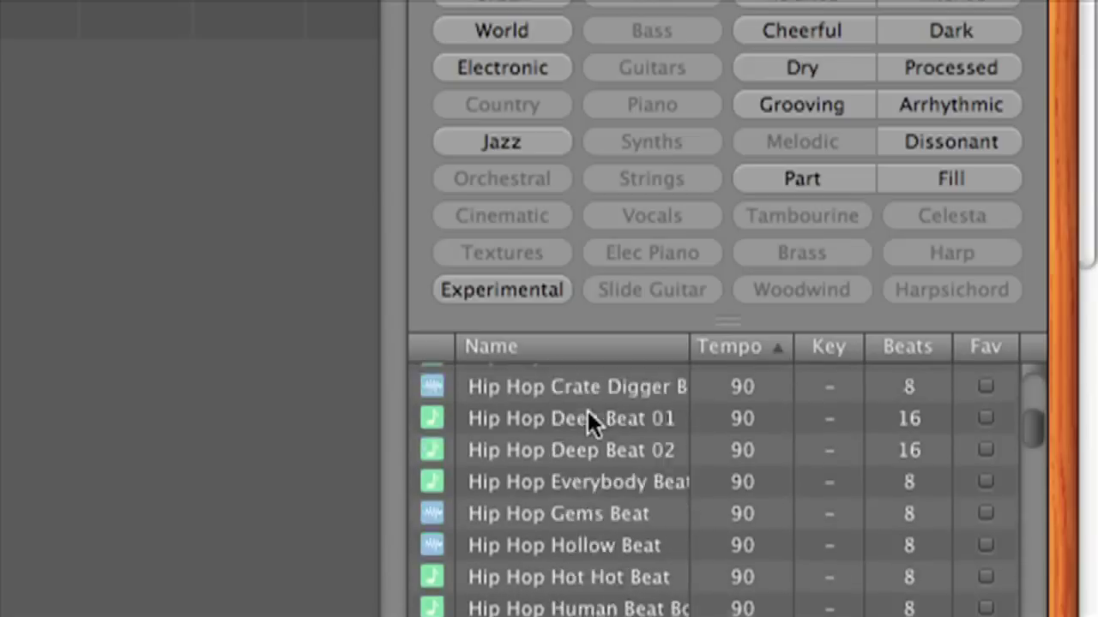
{"action": "scroll", "scroll_direction": "down", "scroll_amount": 3}
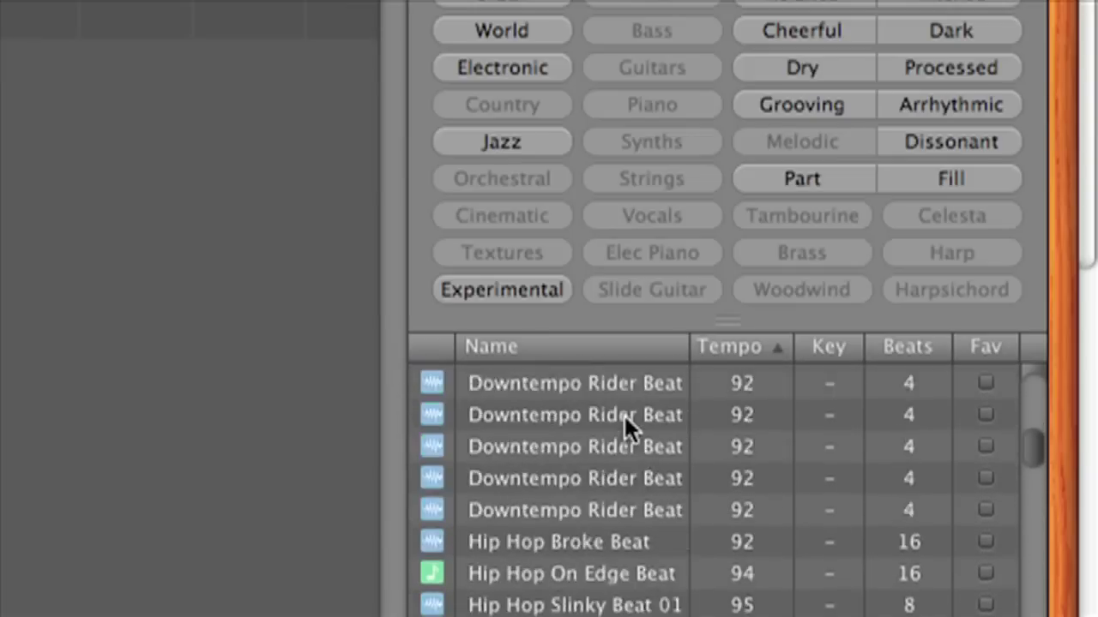
{"action": "scroll", "scroll_direction": "down", "scroll_amount": 3}
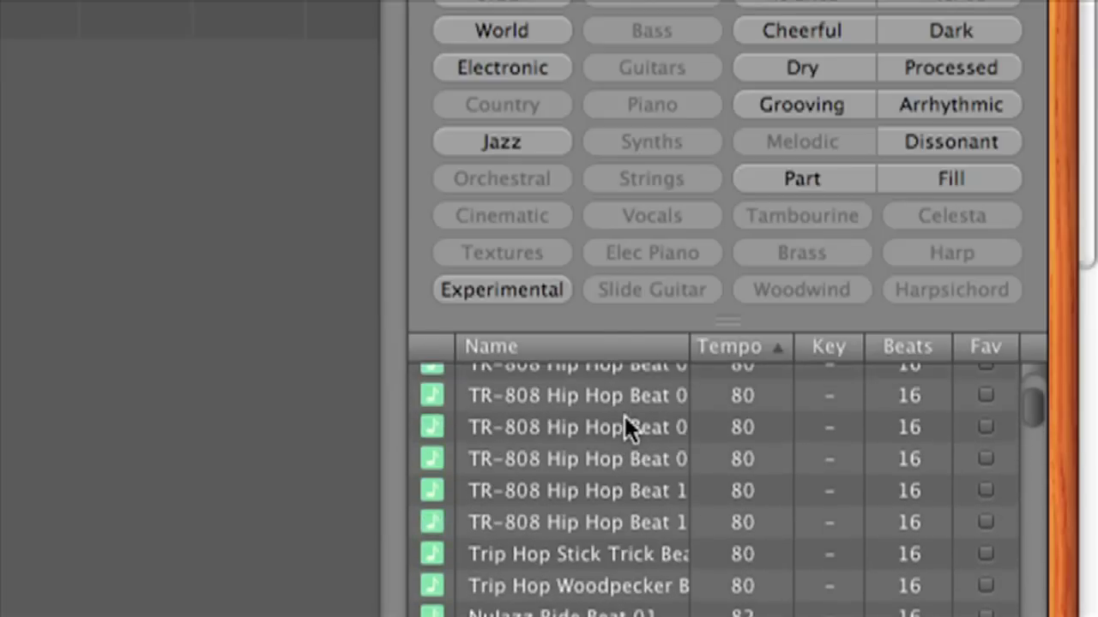
{"action": "scroll", "scroll_direction": "up", "scroll_amount": 3}
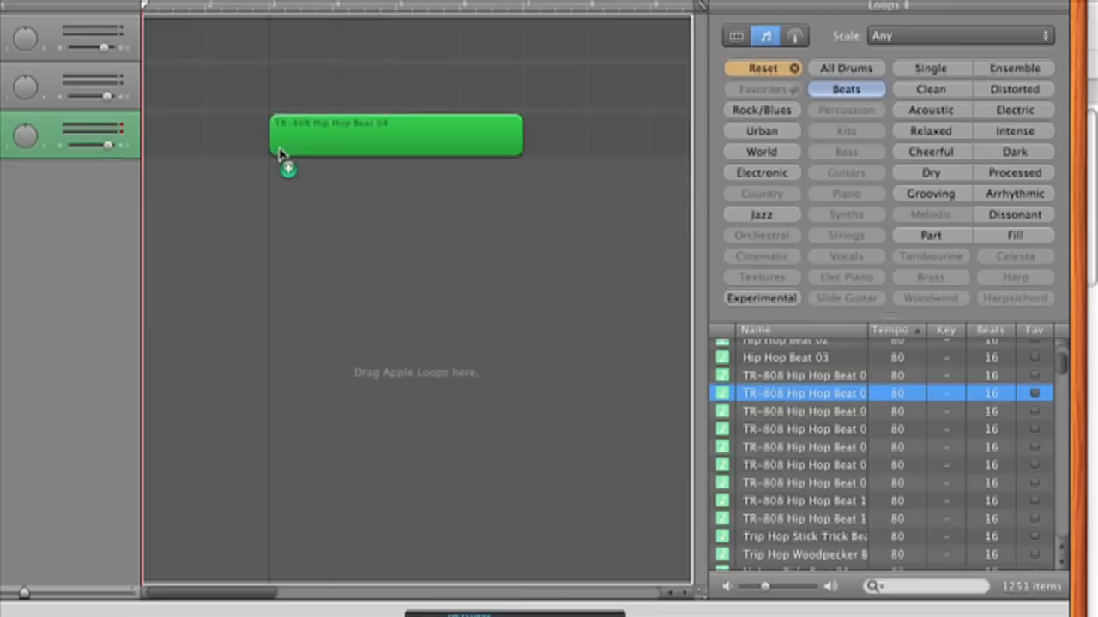
- Drop TR-808 Hip Hop Beat 04 as a region at bar 1 of the Beats track
{"action": "left_click_drag", "start_coordinate": [394, 134], "coordinate": [270, 36]}
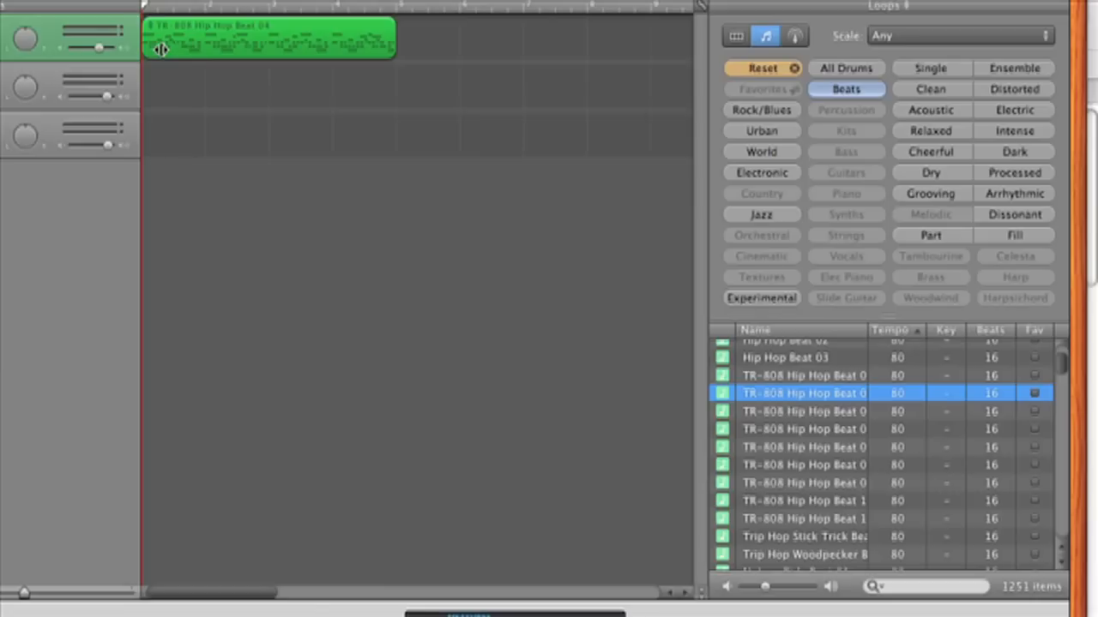
{"action": "mouse_move", "coordinate": [853, 405]}
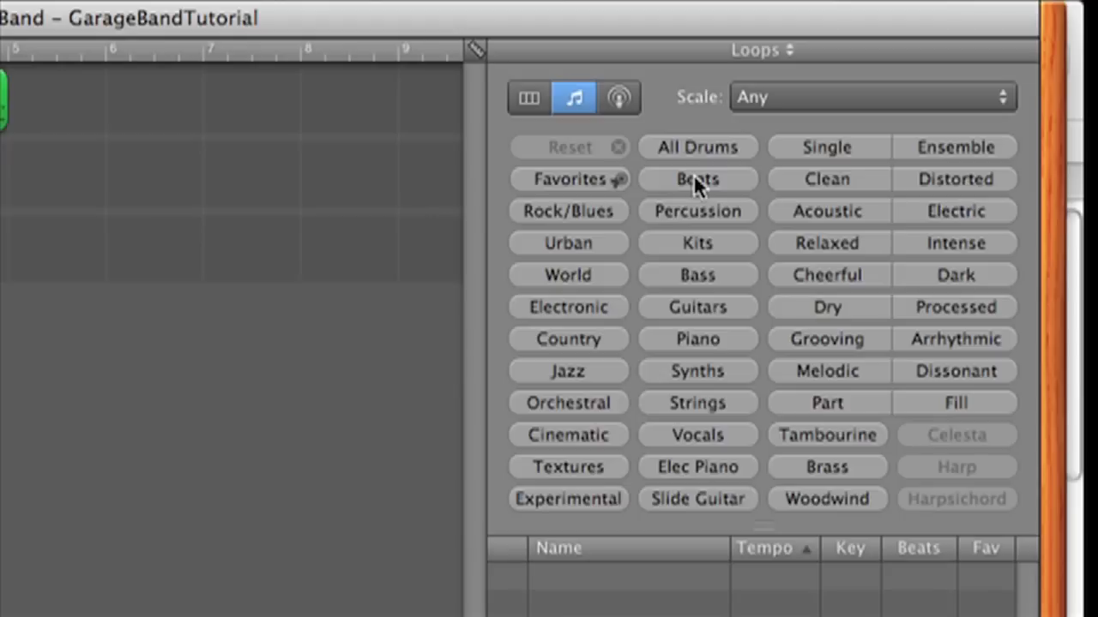
- Filter to Piano loops and audition 70s Ballad Piano 01 and Delicate Piano 02
{"action": "left_click", "coordinate": [697, 339]}
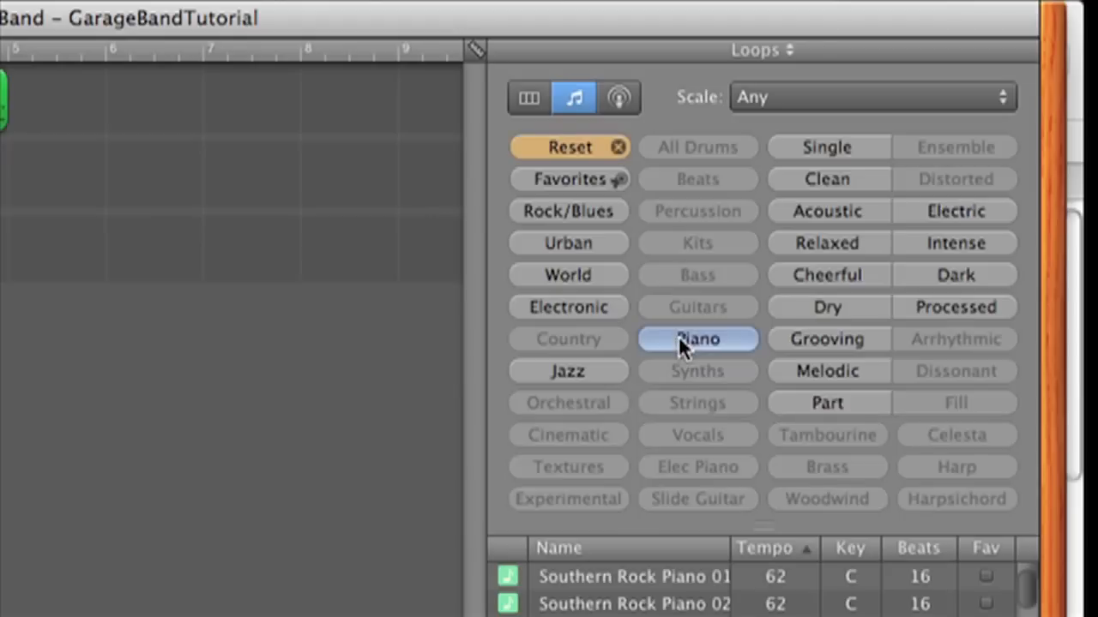
{"action": "scroll", "scroll_direction": "down", "scroll_amount": 3}
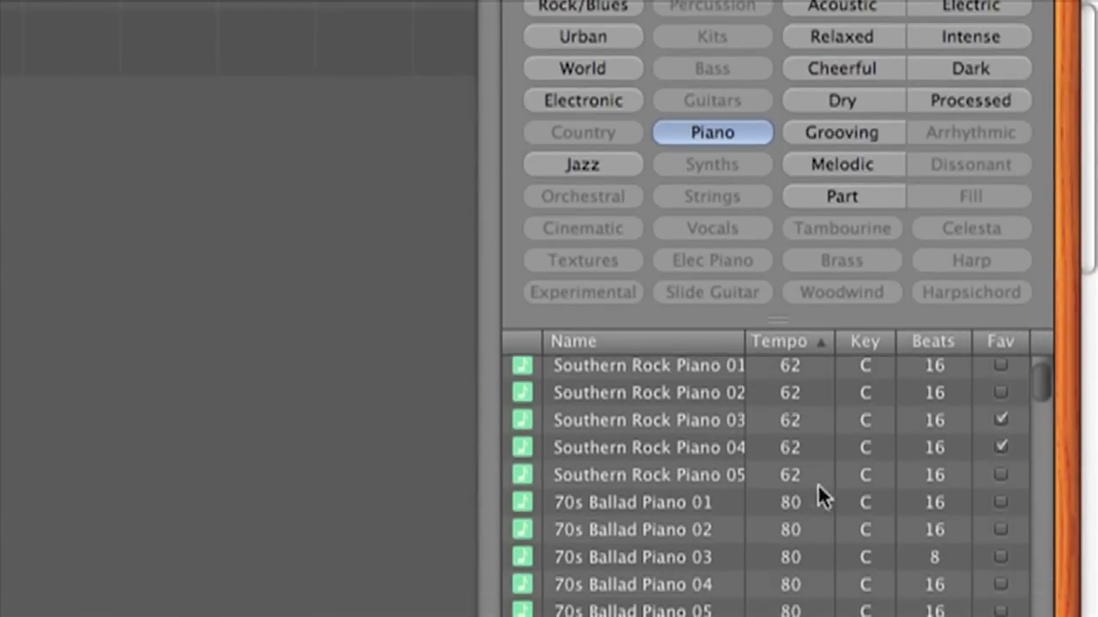
{"action": "scroll", "scroll_direction": "down", "scroll_amount": 3}
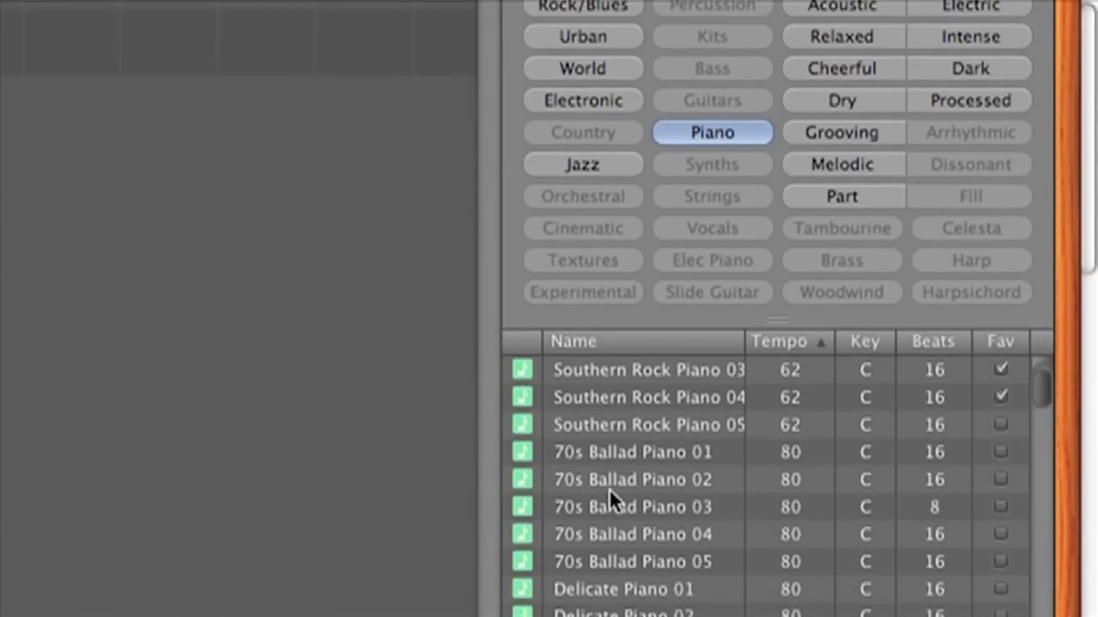
{"action": "scroll", "scroll_direction": "down", "scroll_amount": 3}
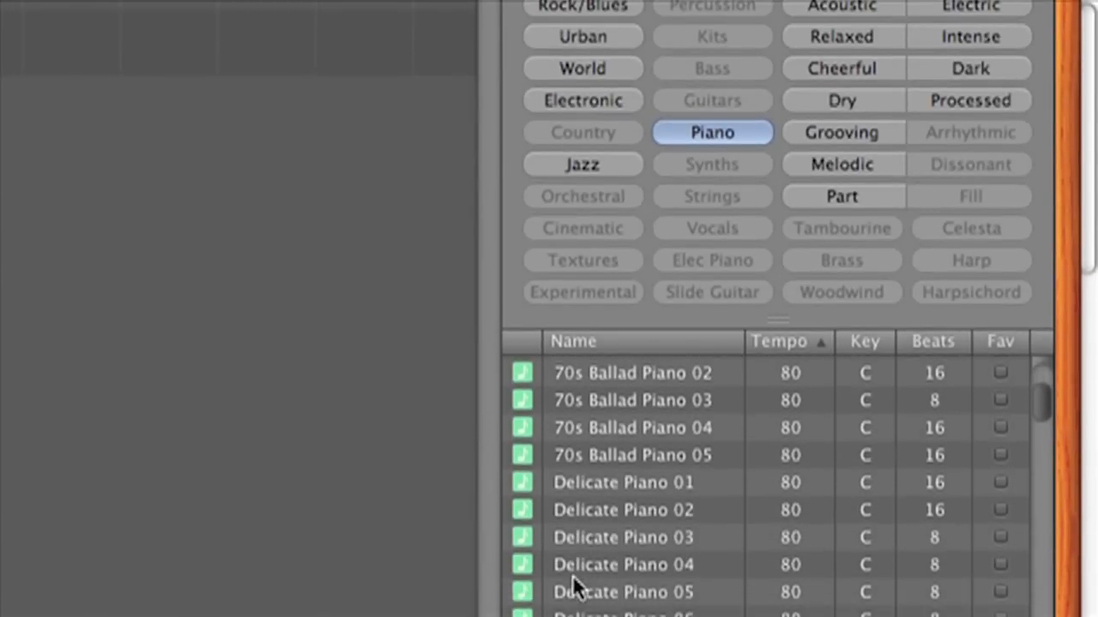
{"action": "scroll", "scroll_direction": "up", "scroll_amount": 3}
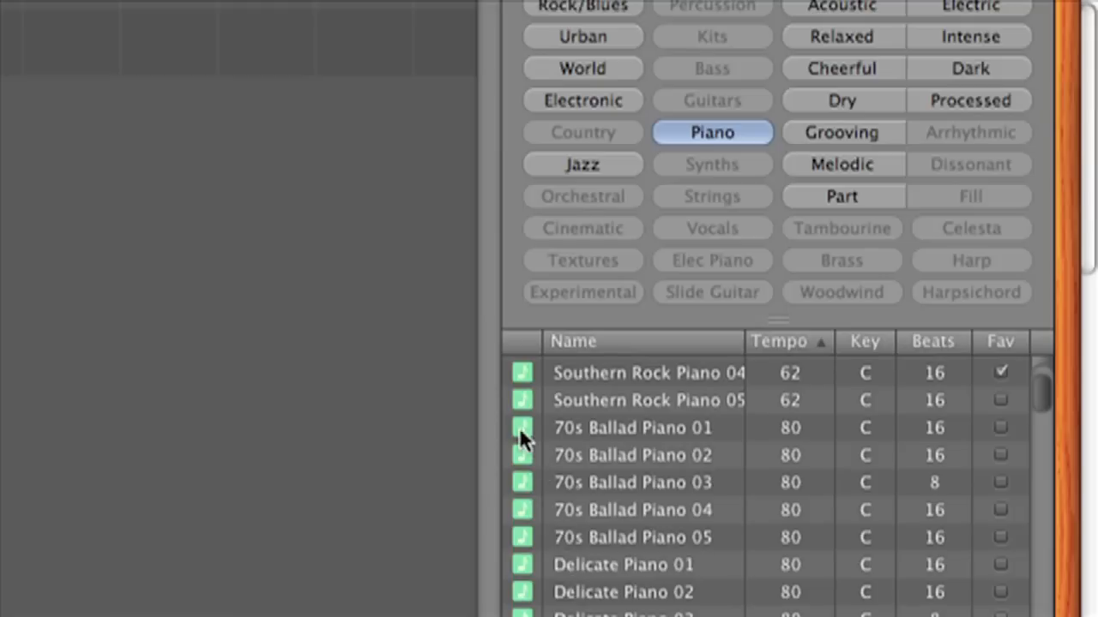
{"action": "left_click", "coordinate": [633, 427]}
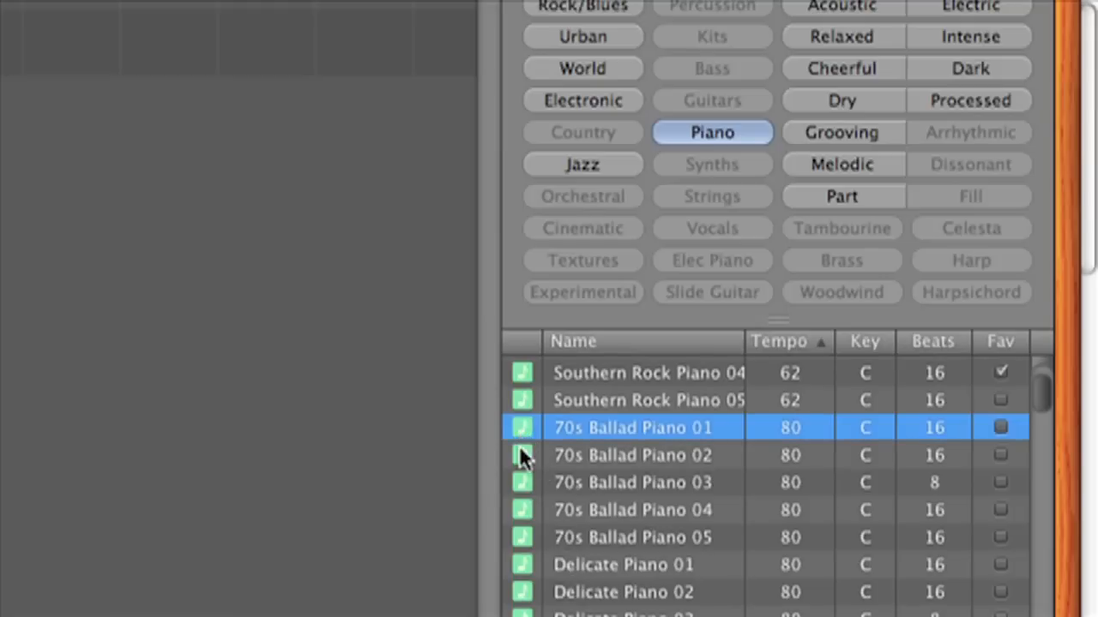
{"action": "left_click", "coordinate": [632, 456]}
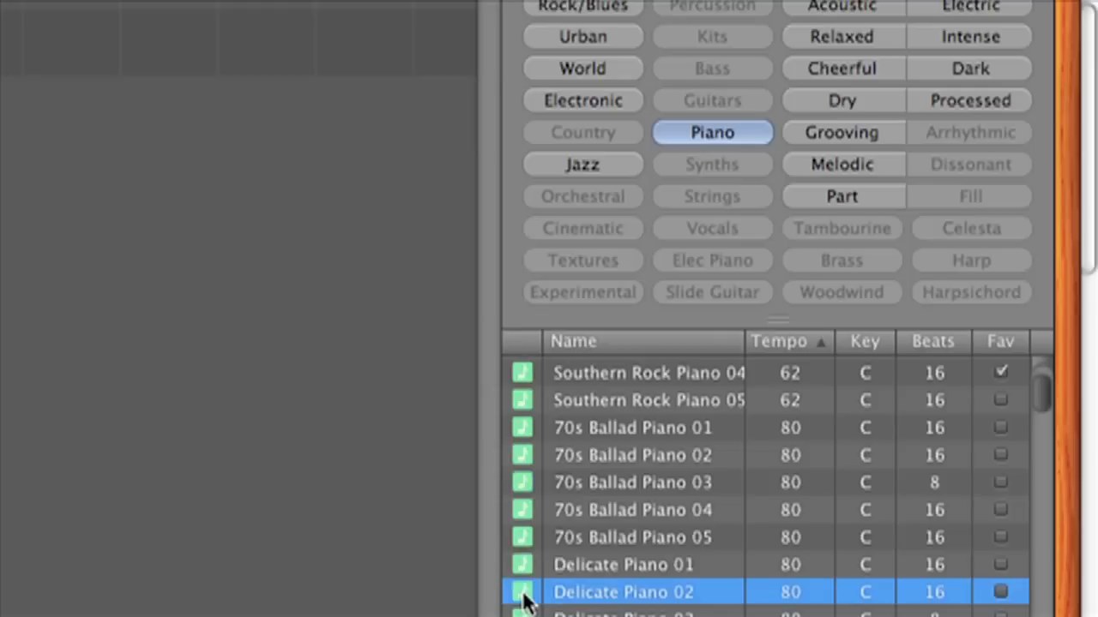
{"action": "left_click", "coordinate": [522, 591]}
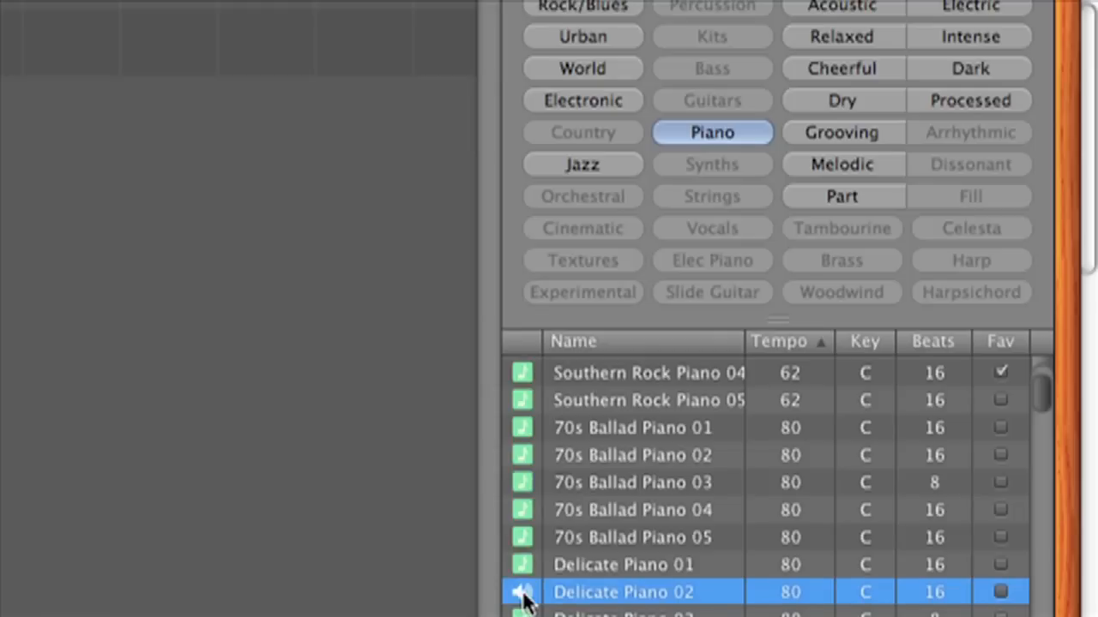
- Place Delicate Piano 02 at bar 1 on a second track beneath the beat
{"action": "left_click_drag", "start_coordinate": [617, 592], "coordinate": [703, 218]}
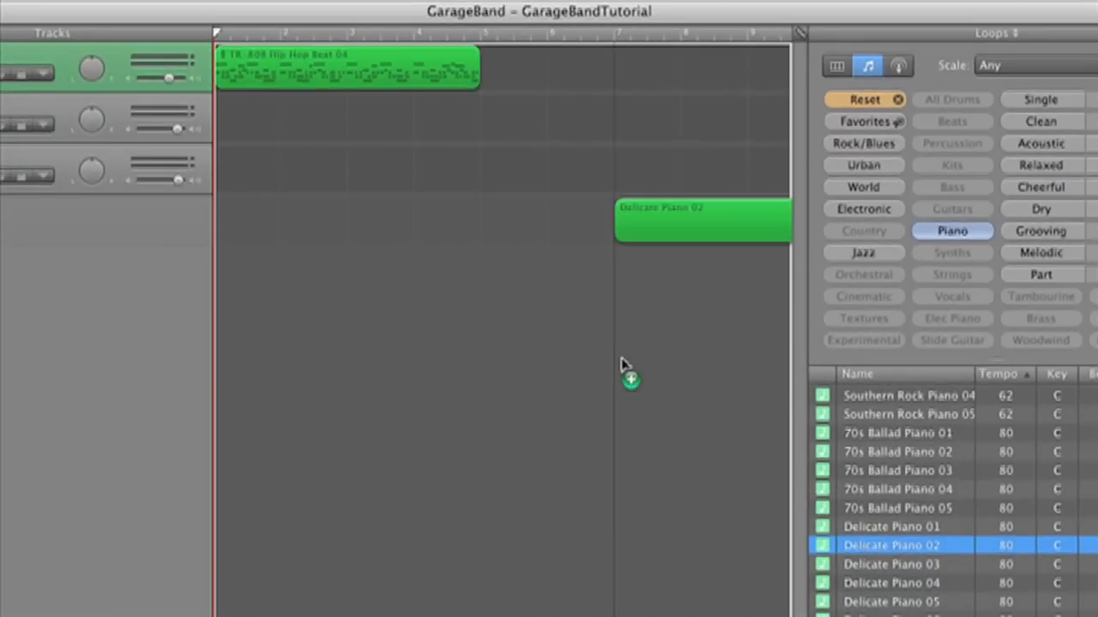
{"action": "left_click_drag", "start_coordinate": [703, 219], "coordinate": [347, 119]}
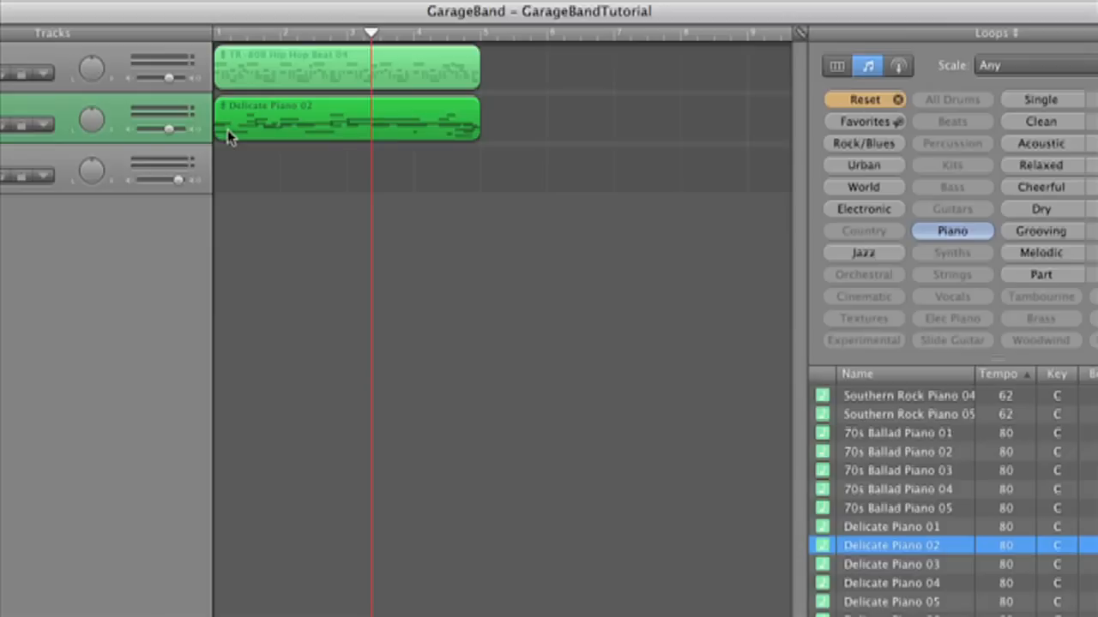
{"action": "mouse_move", "coordinate": [406, 205]}
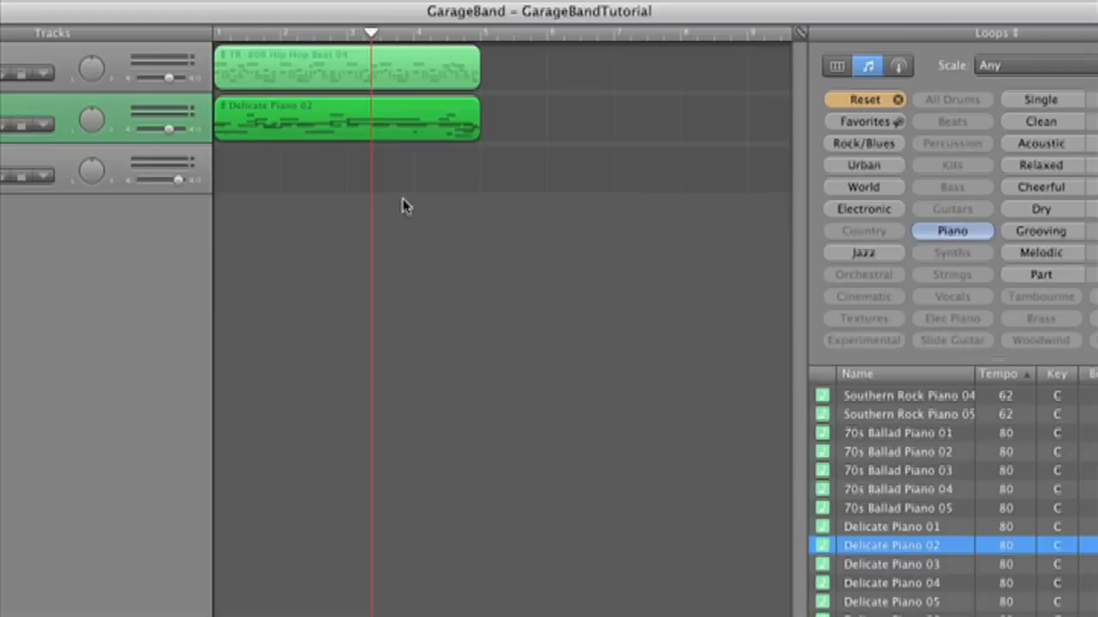
{"action": "mouse_move", "coordinate": [960, 233]}
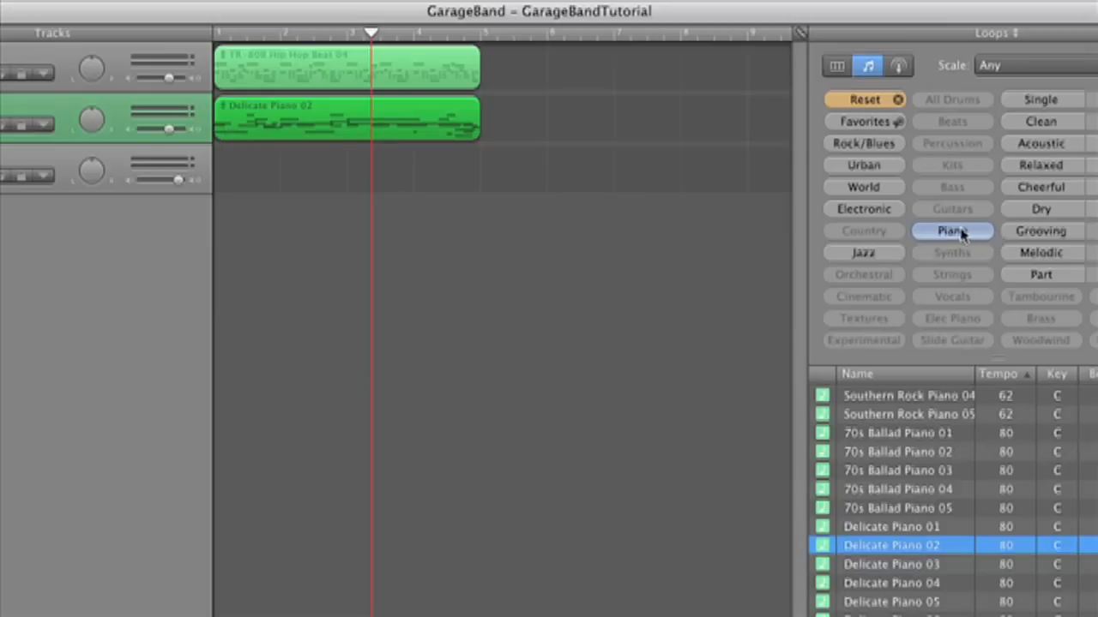
- Reset the filters, show Bass loops and choose Round Tone Bass 06
{"action": "left_click", "coordinate": [952, 231]}
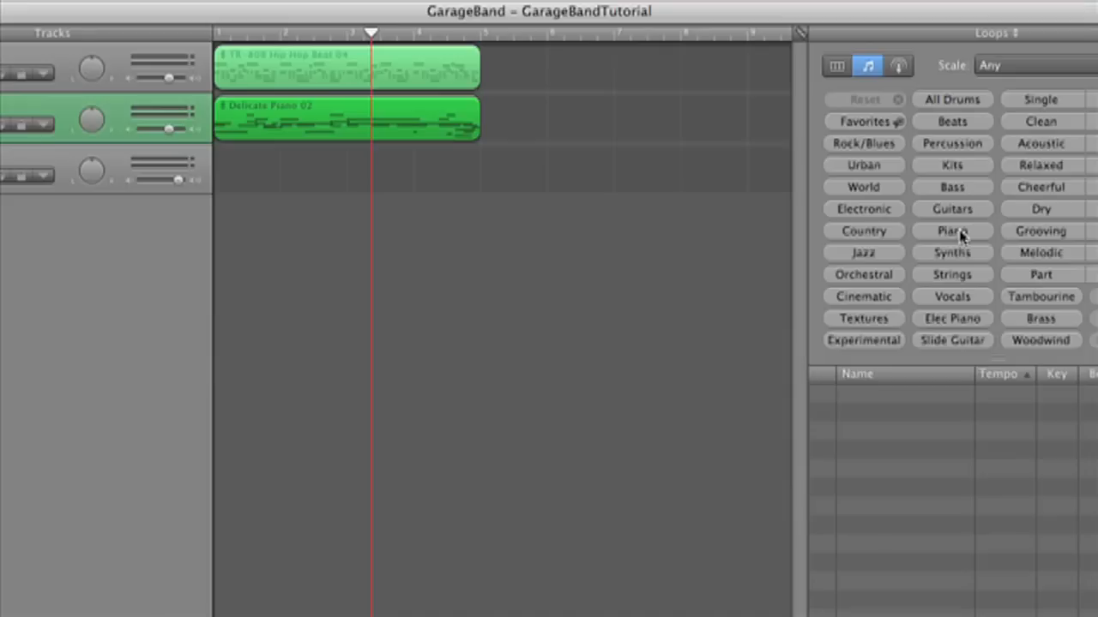
{"action": "mouse_move", "coordinate": [952, 195]}
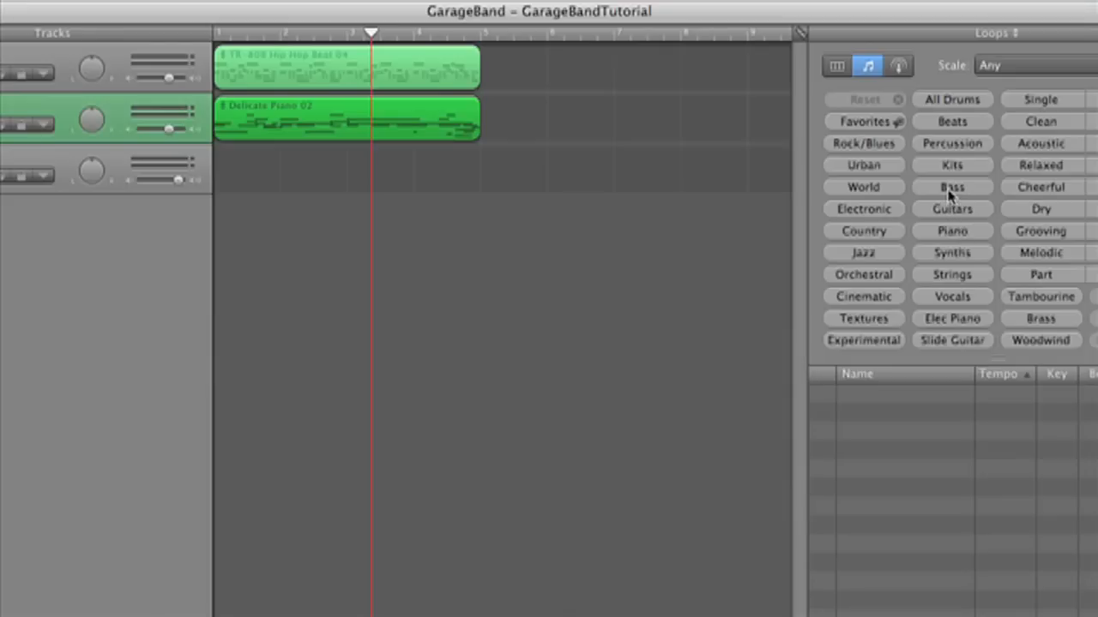
{"action": "left_click", "coordinate": [952, 187]}
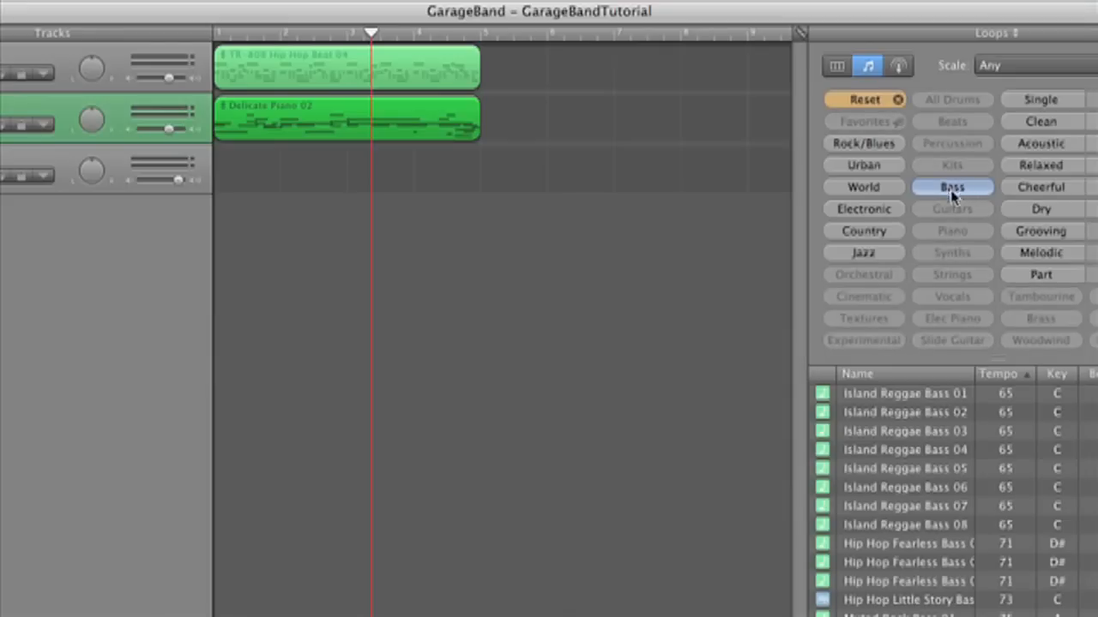
{"action": "scroll", "scroll_direction": "down", "scroll_amount": 3}
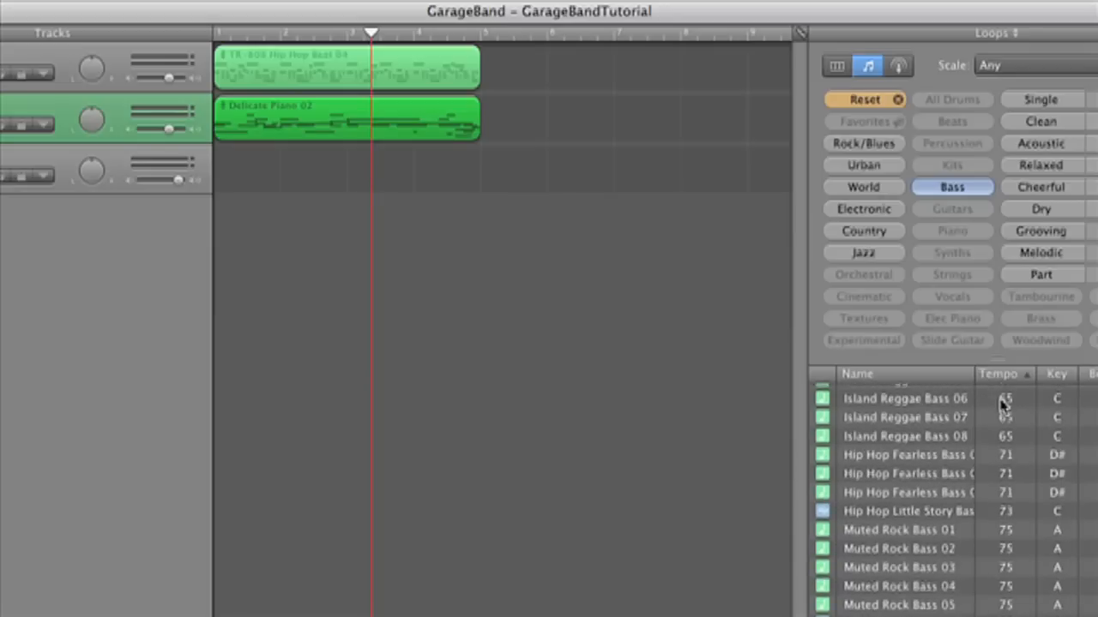
{"action": "scroll", "scroll_direction": "down", "scroll_amount": 3}
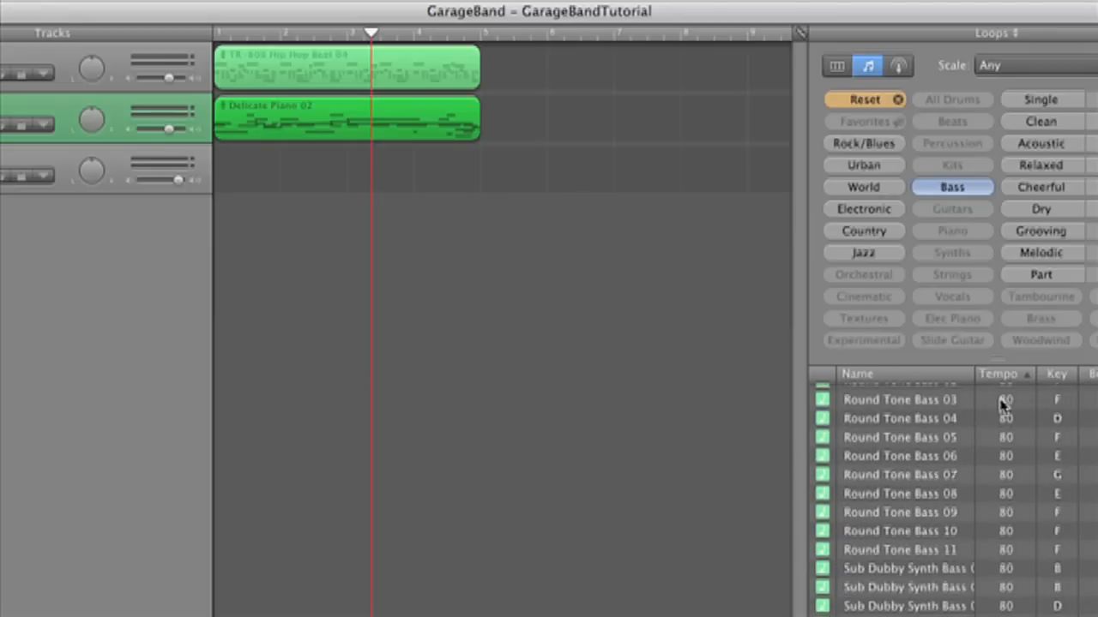
{"action": "mouse_move", "coordinate": [828, 448]}
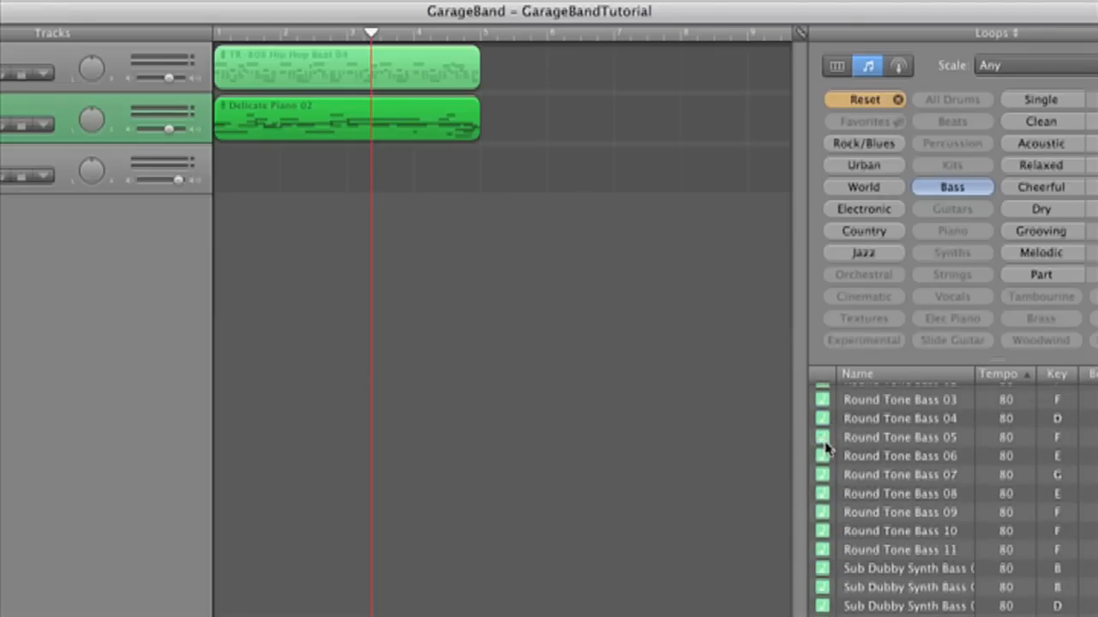
{"action": "left_click", "coordinate": [899, 437]}
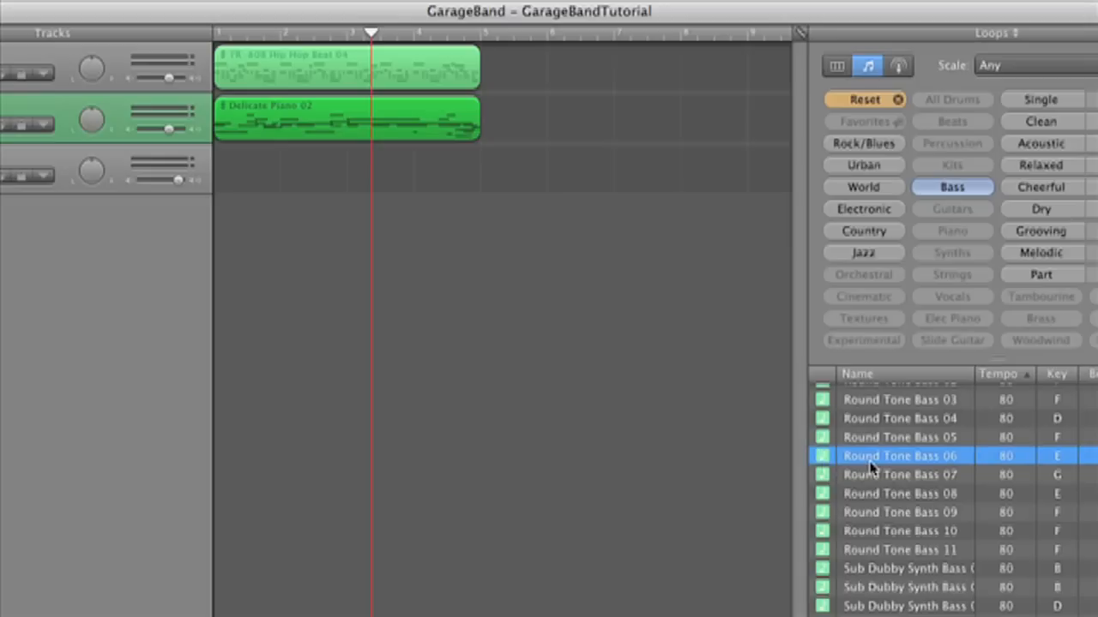
- Place Round Tone Bass 06 at bar 1 on a third track
{"action": "left_click_drag", "start_coordinate": [901, 455], "coordinate": [646, 220]}
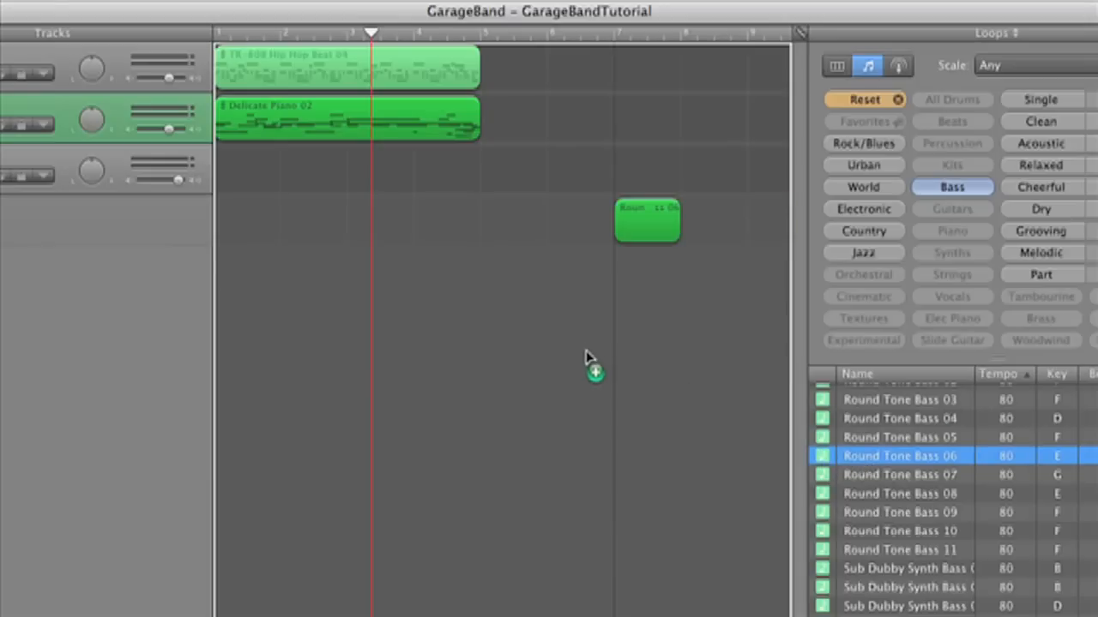
{"action": "left_click_drag", "start_coordinate": [647, 221], "coordinate": [246, 168]}
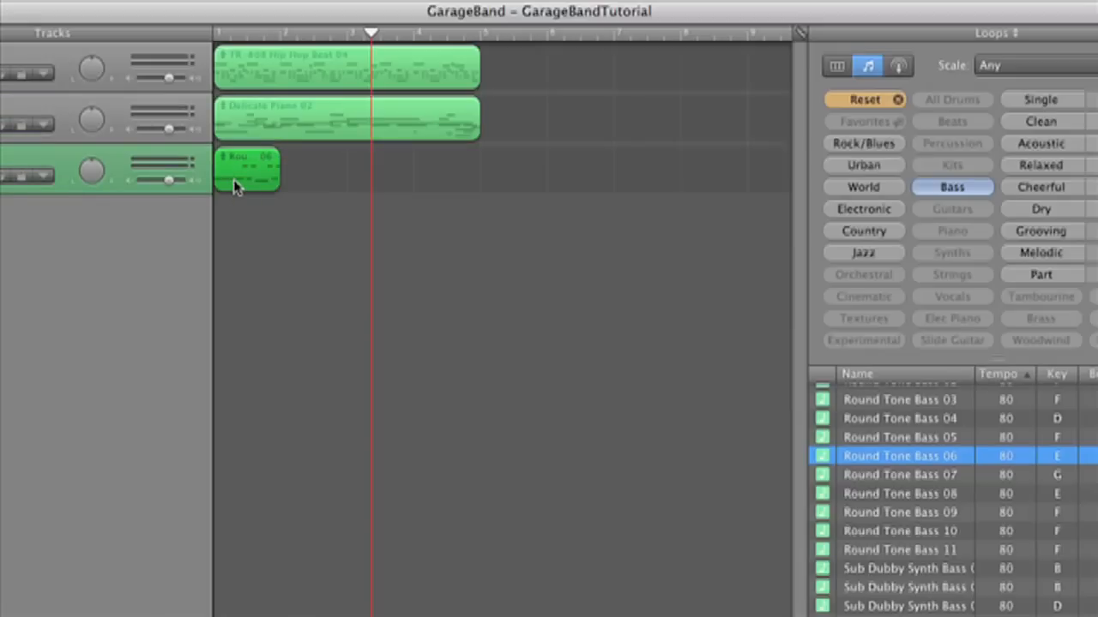
{"action": "mouse_move", "coordinate": [253, 176]}
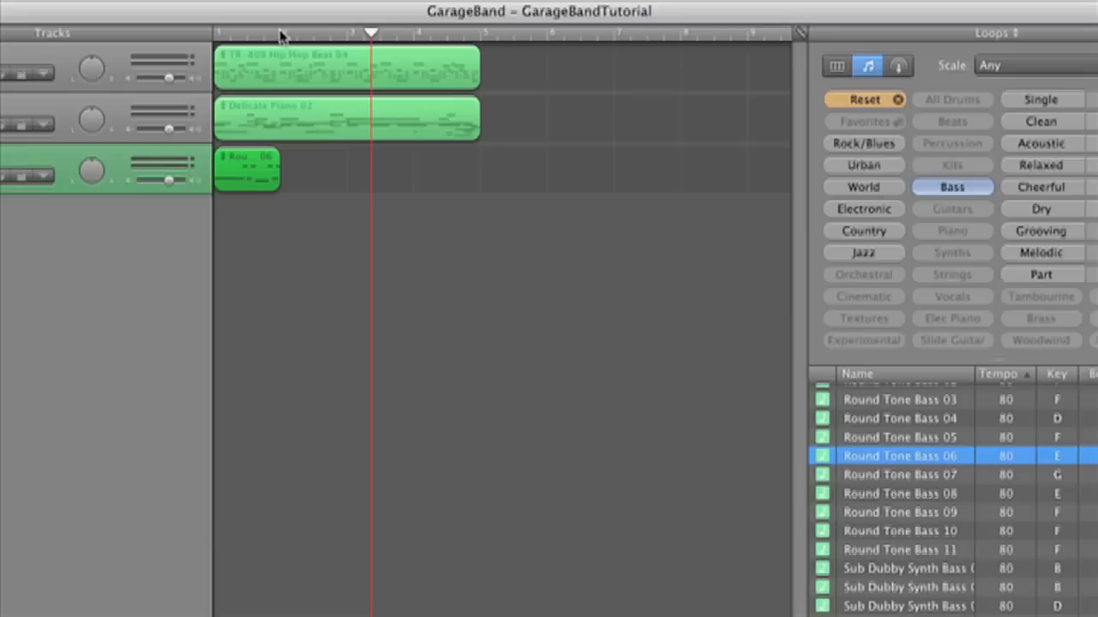
{"action": "mouse_move", "coordinate": [283, 36]}
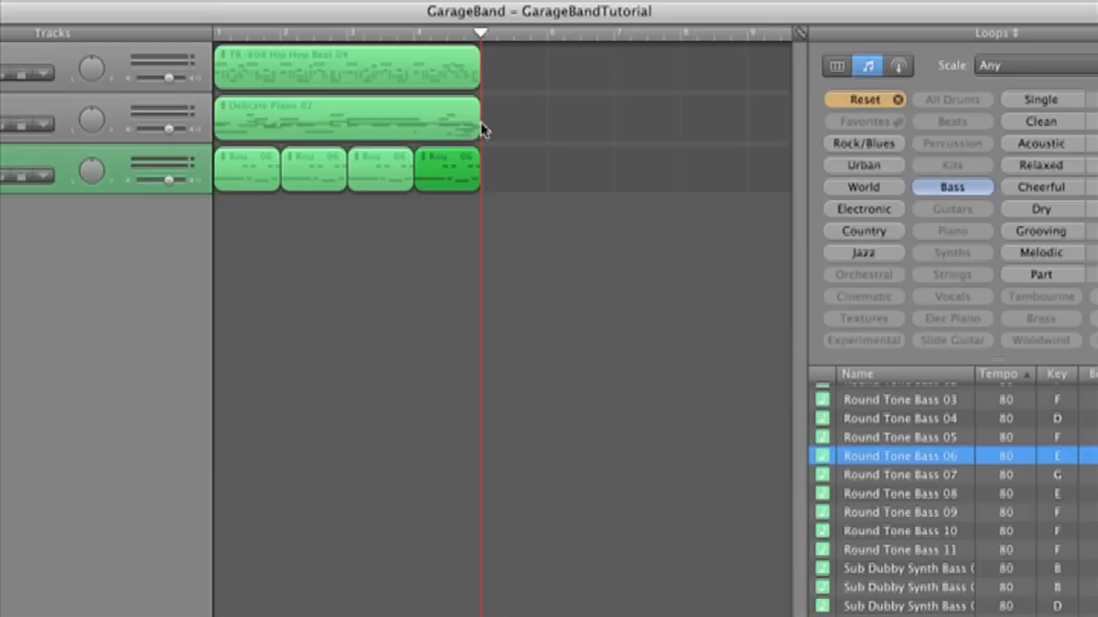
{"action": "mouse_move", "coordinate": [456, 65]}
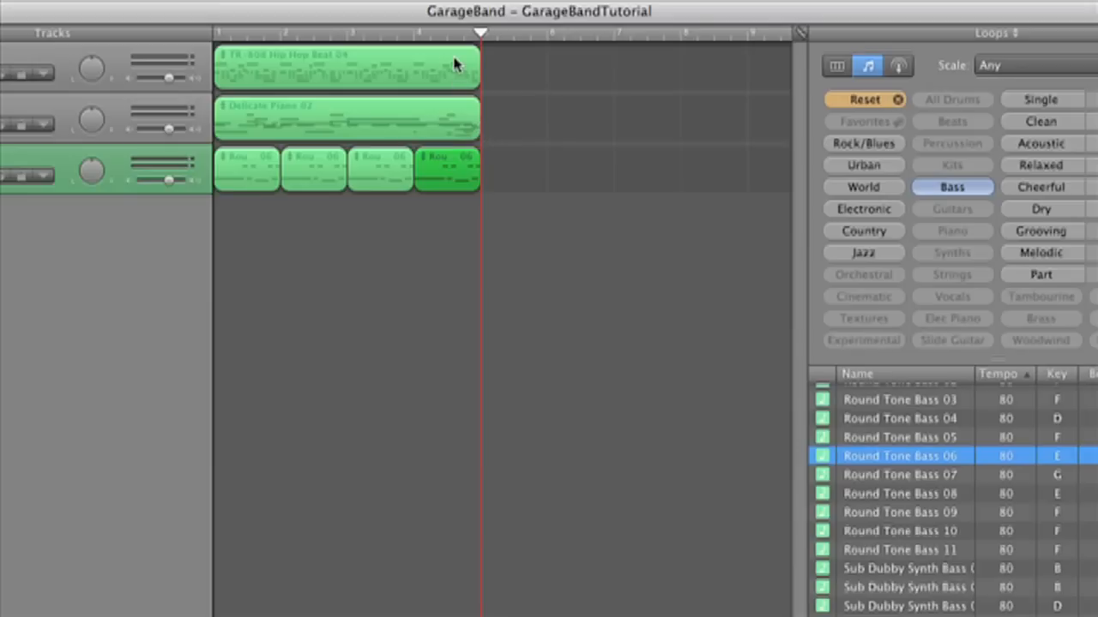
{"action": "mouse_move", "coordinate": [224, 169]}
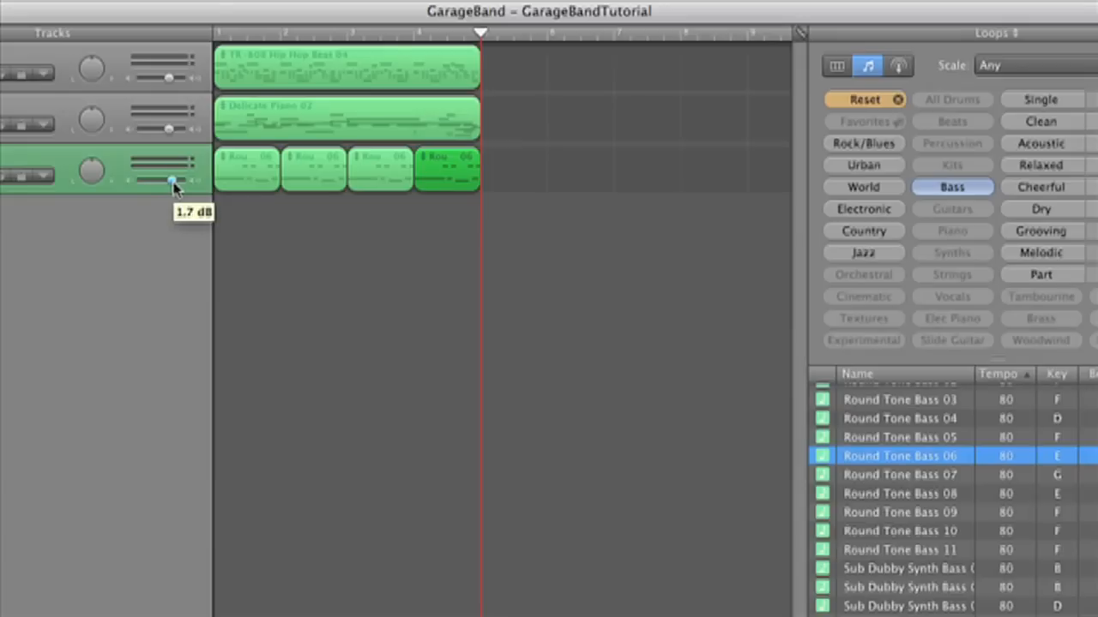
- While playing the mix, set bass volume to 1.7 dB and piano to 2.2 dB
{"action": "left_click_drag", "start_coordinate": [169, 181], "coordinate": [180, 181]}
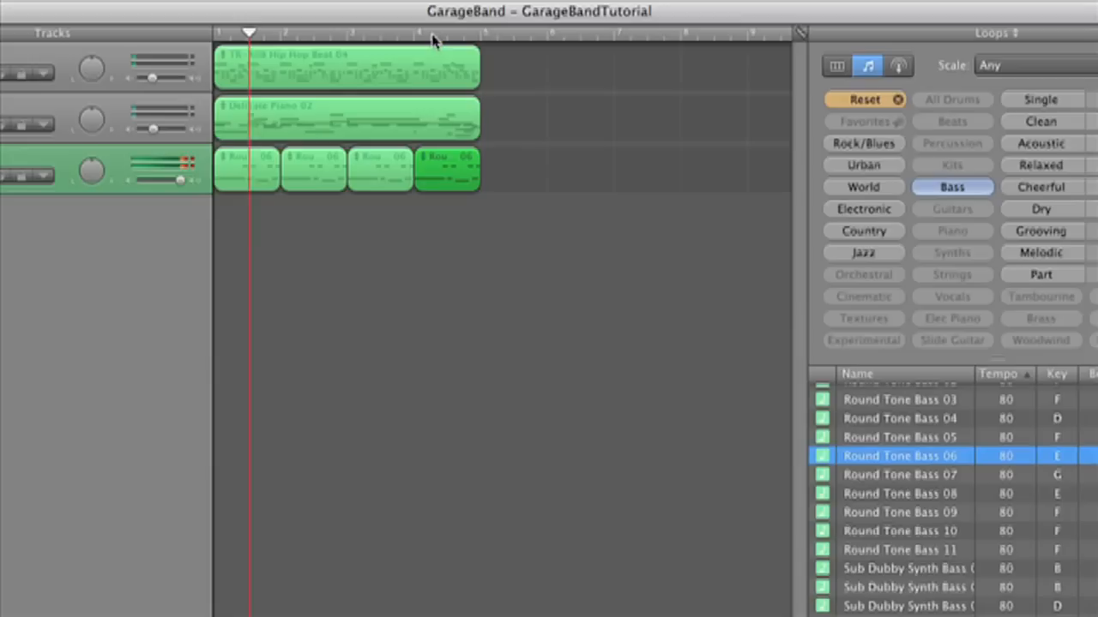
{"action": "left_click", "coordinate": [318, 33]}
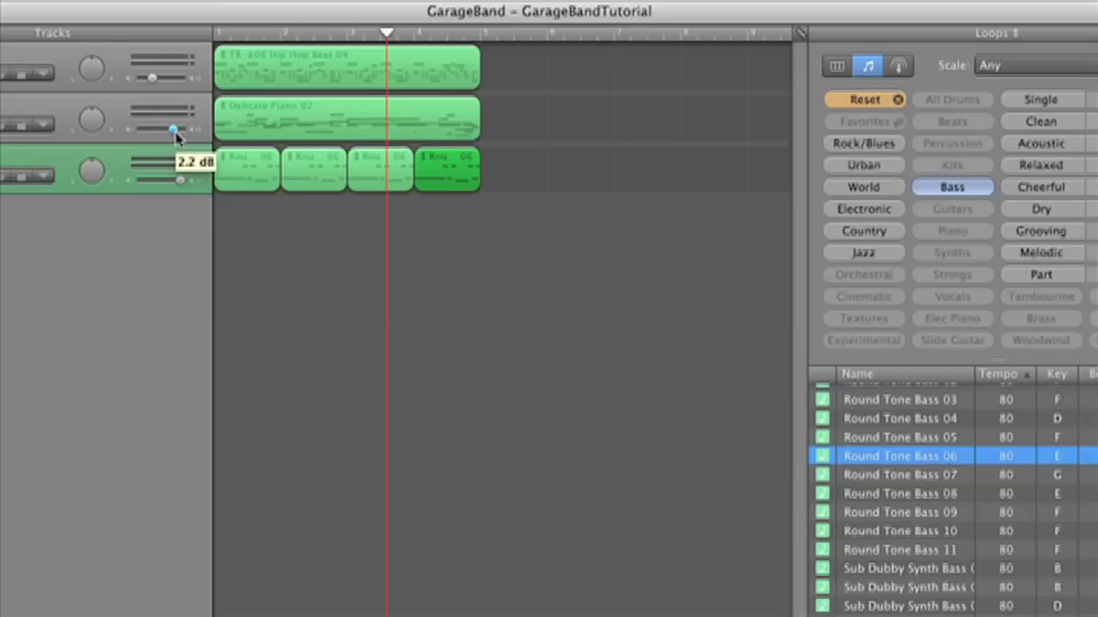
{"action": "left_click_drag", "start_coordinate": [172, 129], "coordinate": [152, 77]}
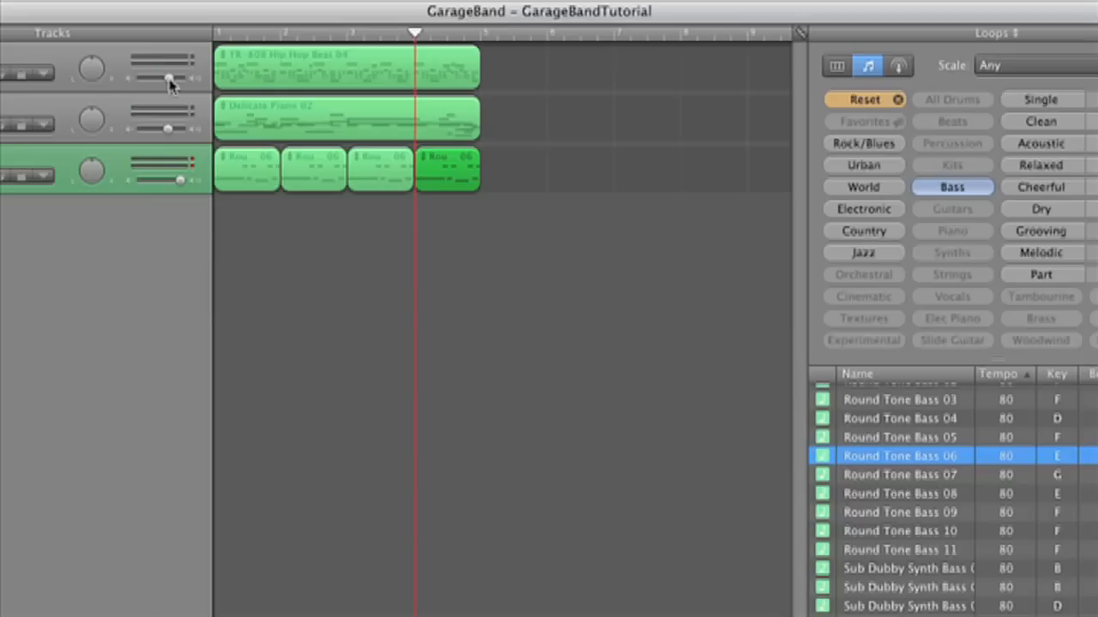
{"action": "mouse_move", "coordinate": [969, 427]}
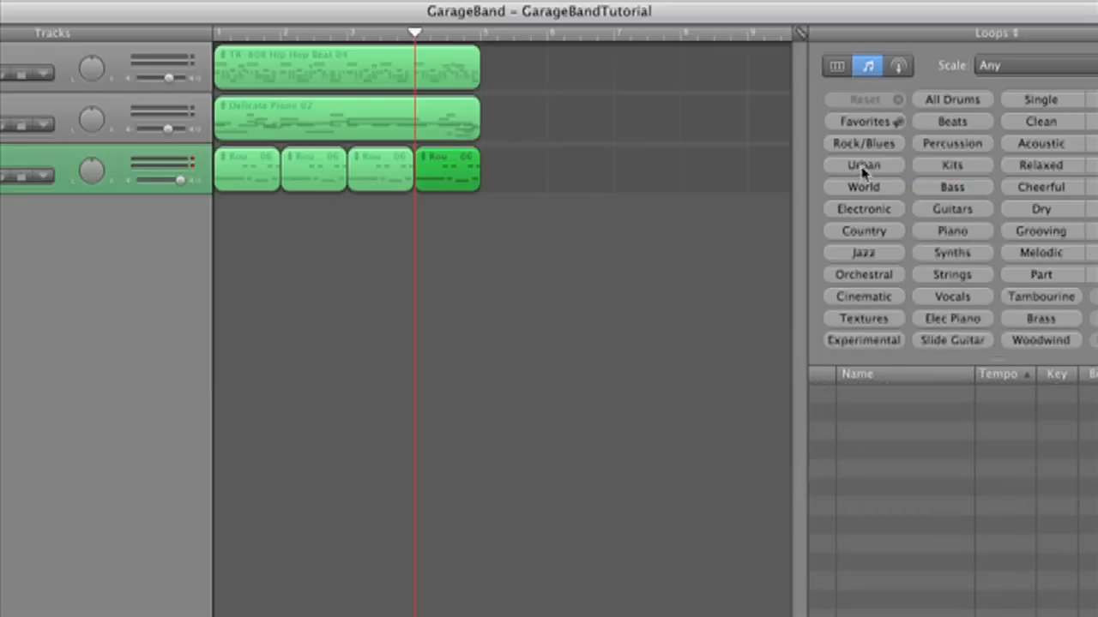
{"action": "left_click", "coordinate": [863, 252]}
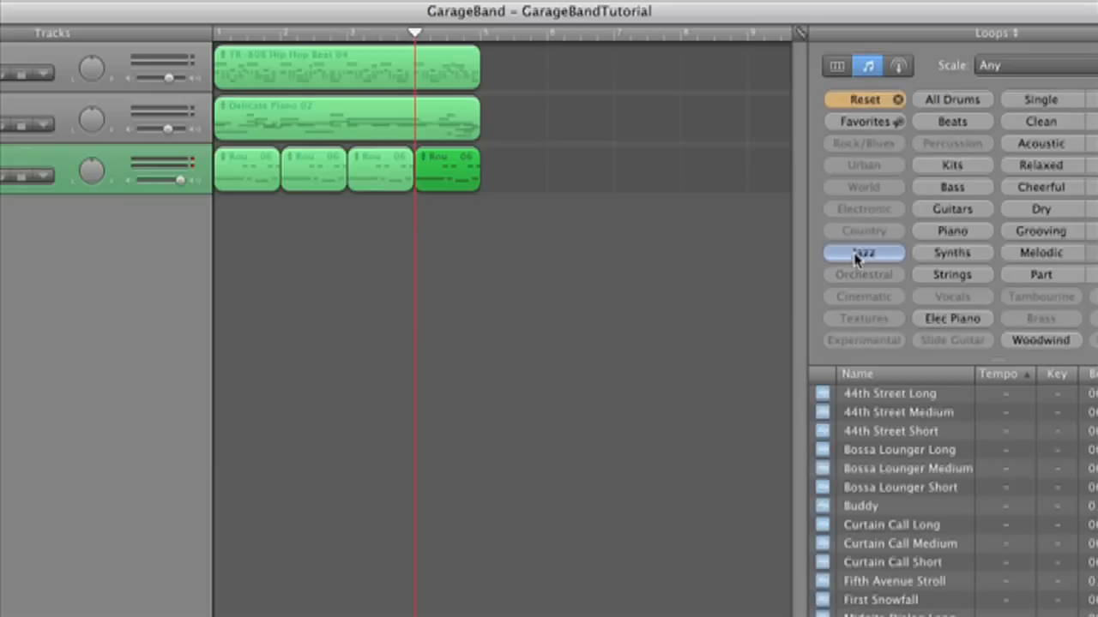
{"action": "left_click", "coordinate": [862, 295]}
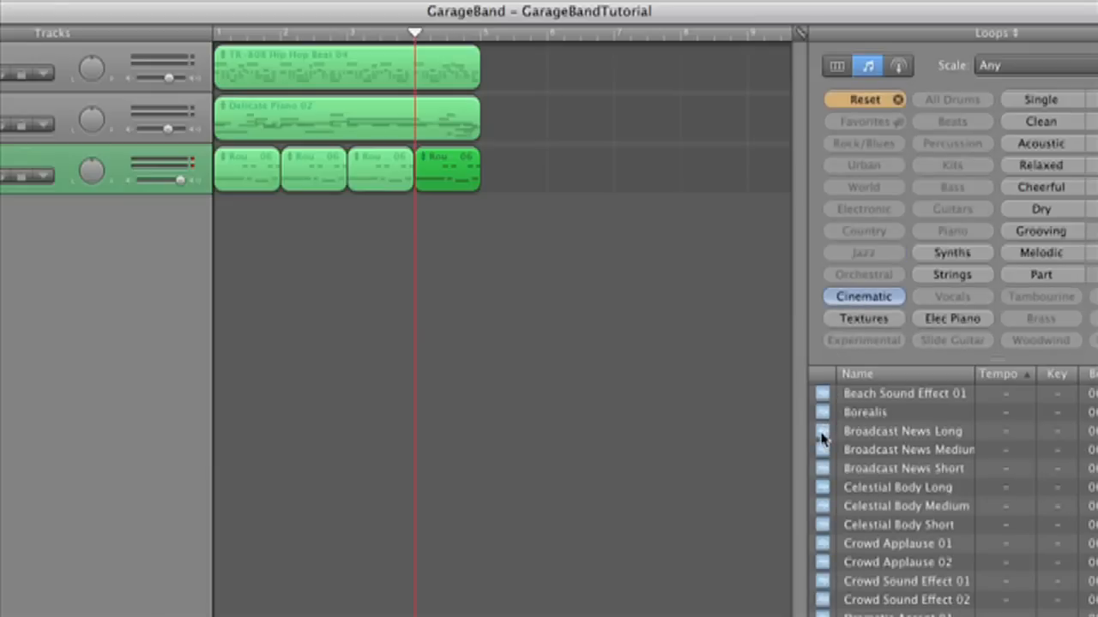
{"action": "left_click", "coordinate": [903, 430]}
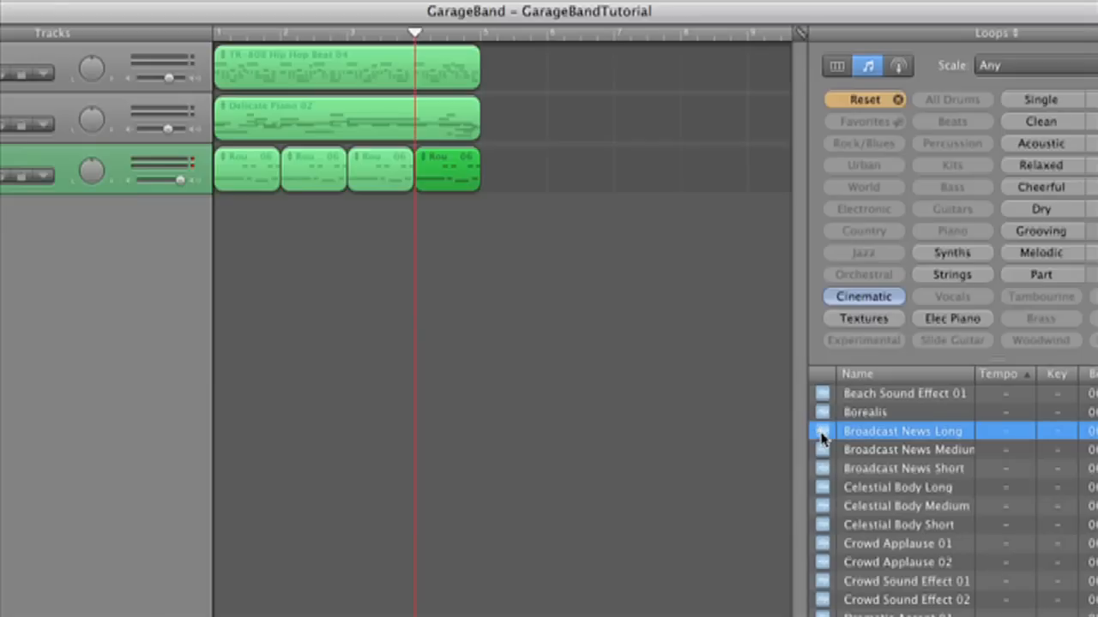
{"action": "left_click", "coordinate": [863, 296]}
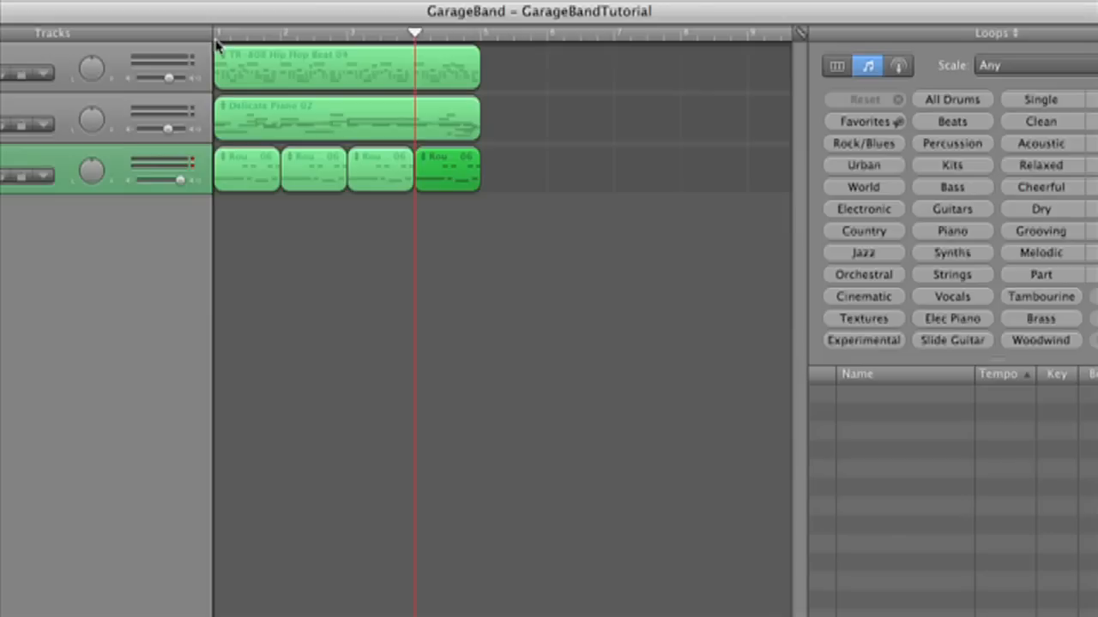
{"action": "mouse_move", "coordinate": [219, 47]}
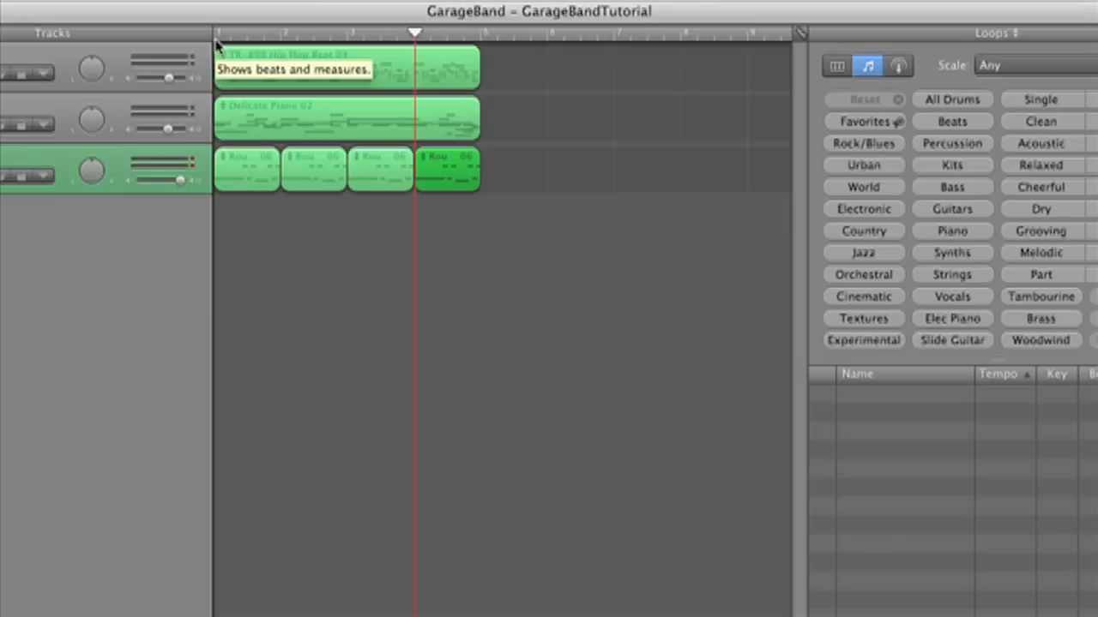